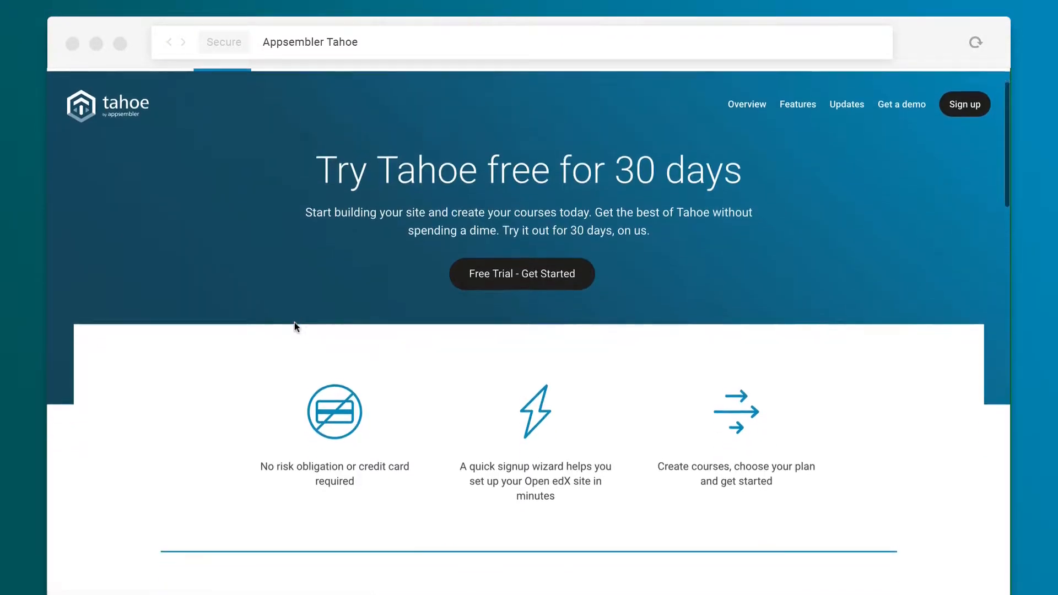
- Start the free 30-day Tahoe trial signup from the Tahoe page
{"action": "left_click", "coordinate": [522, 274]}
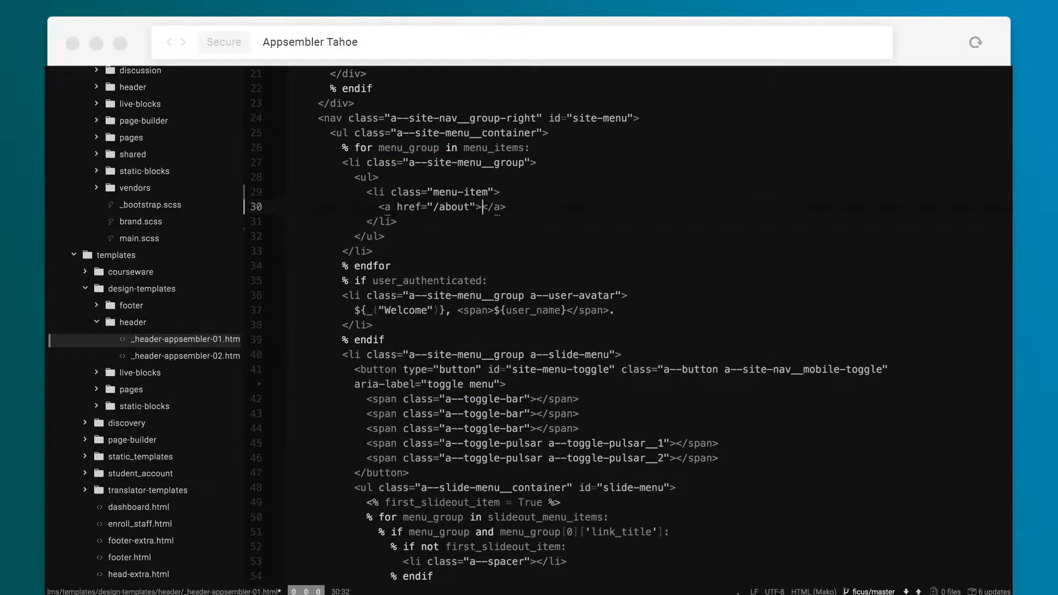
- Add an 'About Modulos' header menu item linking to /about
{"action": "type", "text": "About Modulos"}
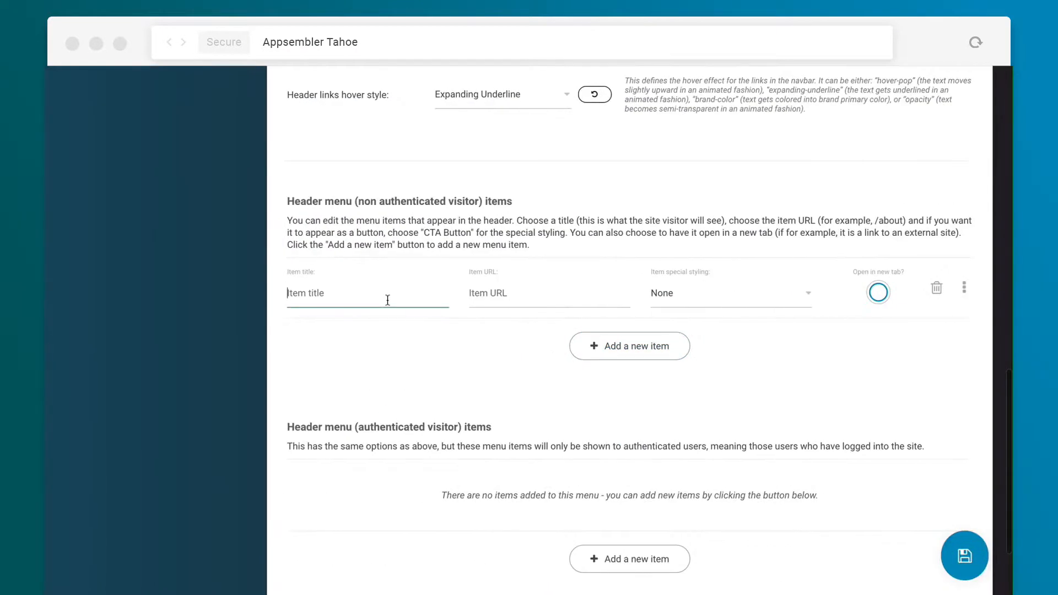
{"action": "type", "text": "/about"}
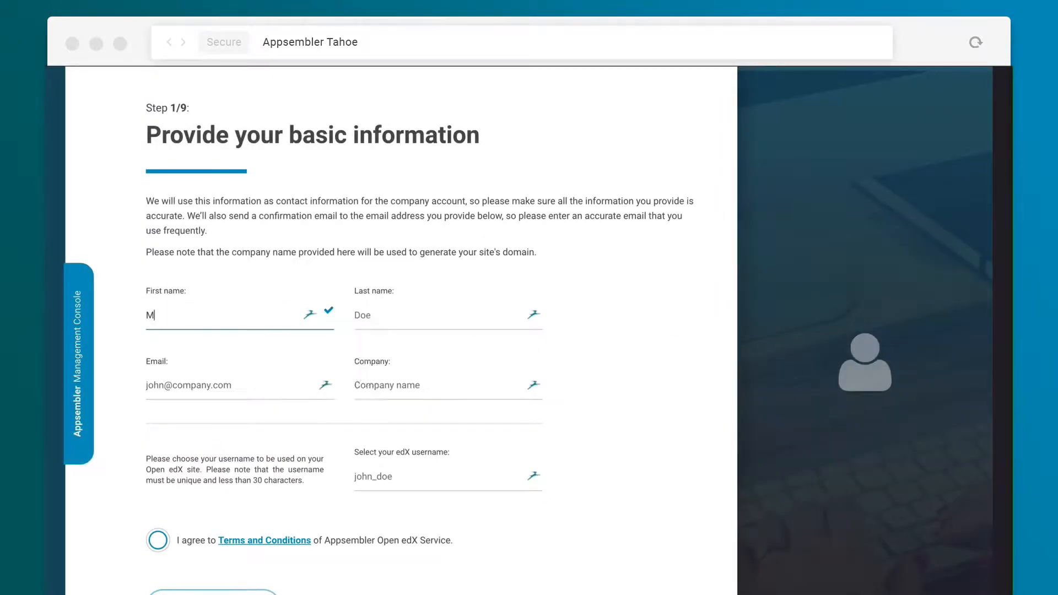
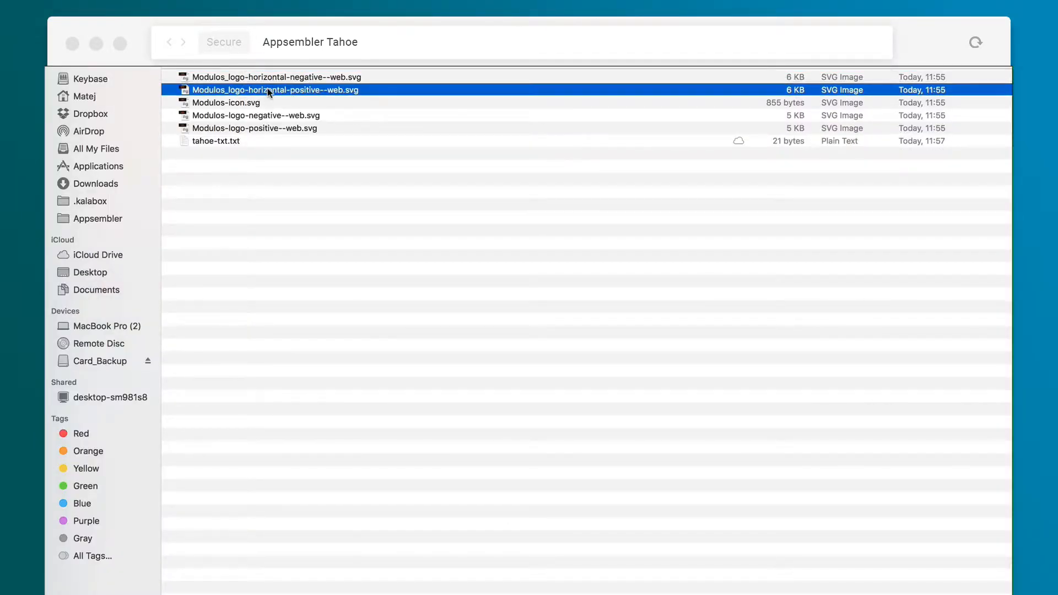
- Select Modulos_logo-horizontal-positive--web.svg as the site logo
{"action": "left_click", "coordinate": [270, 76]}
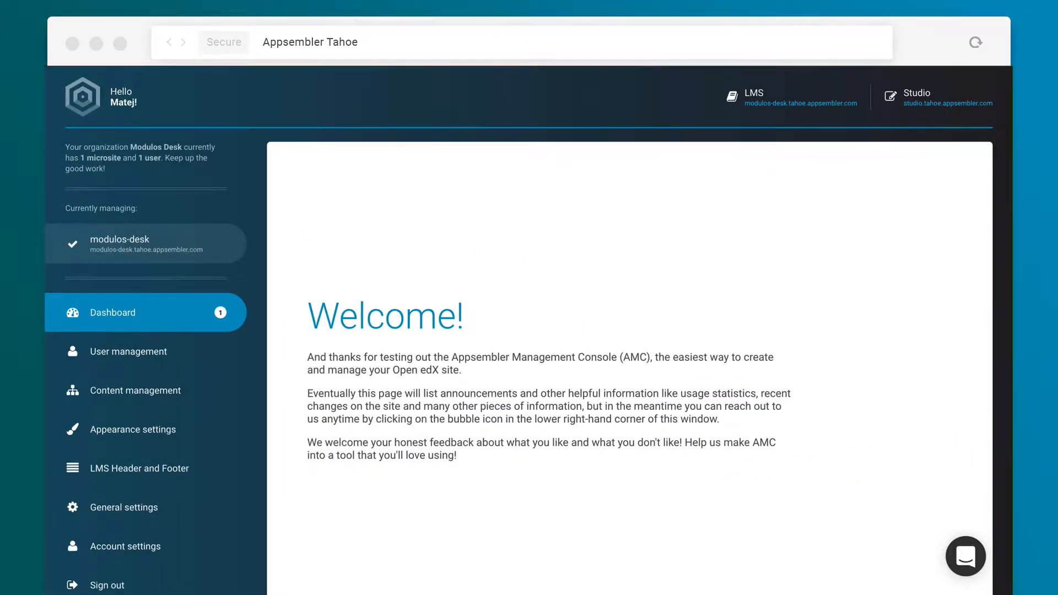
- Open Appearance settings on the Color scheme tab
{"action": "scroll", "scroll_direction": "down", "scroll_amount": 3}
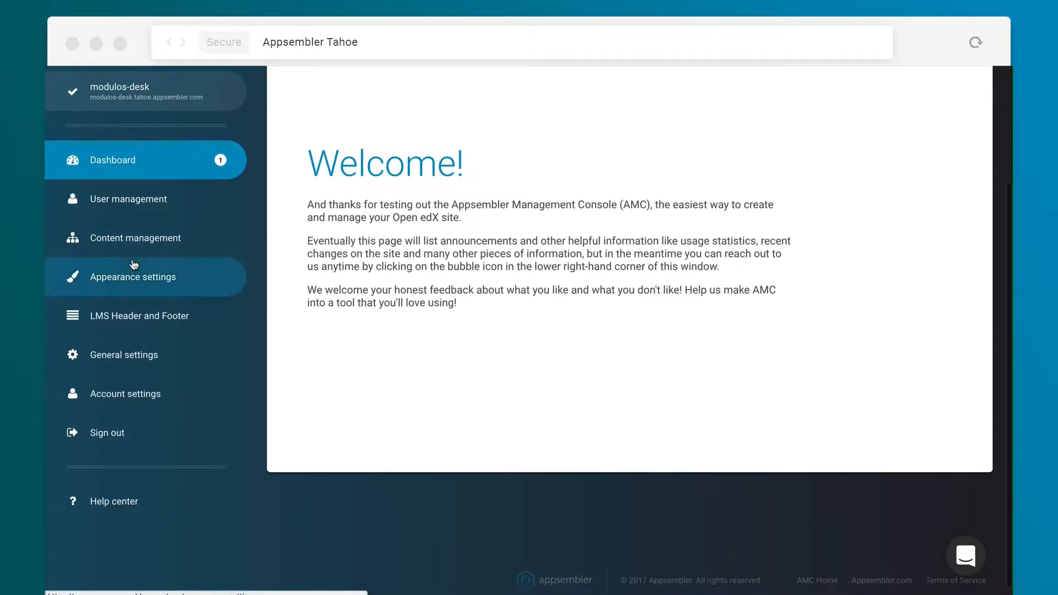
{"action": "left_click", "coordinate": [134, 277]}
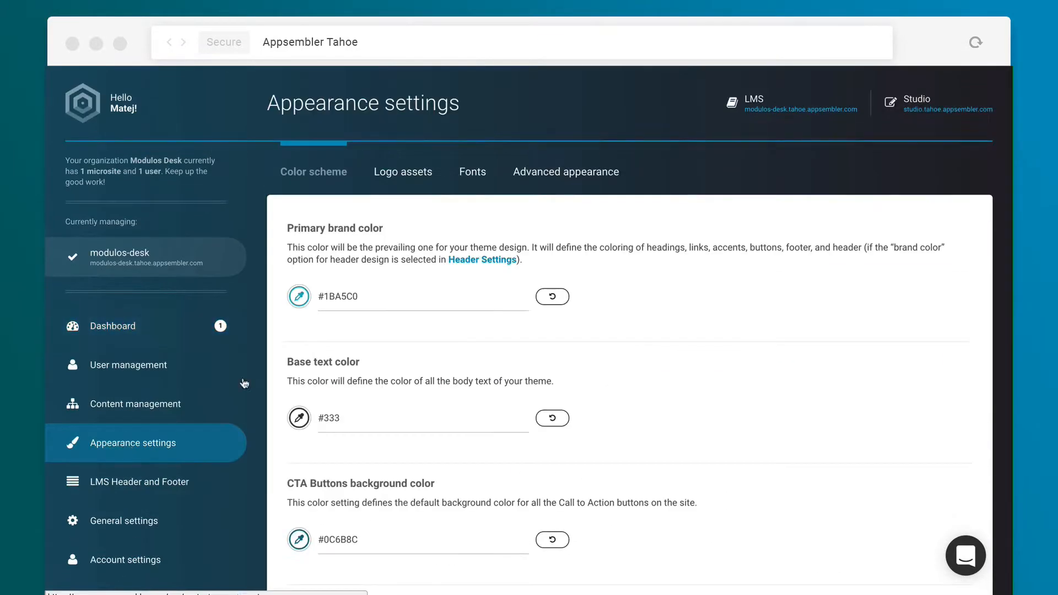
- Pick a new primary brand colour and save the LMS Header block changes
{"action": "left_click", "coordinate": [299, 297]}
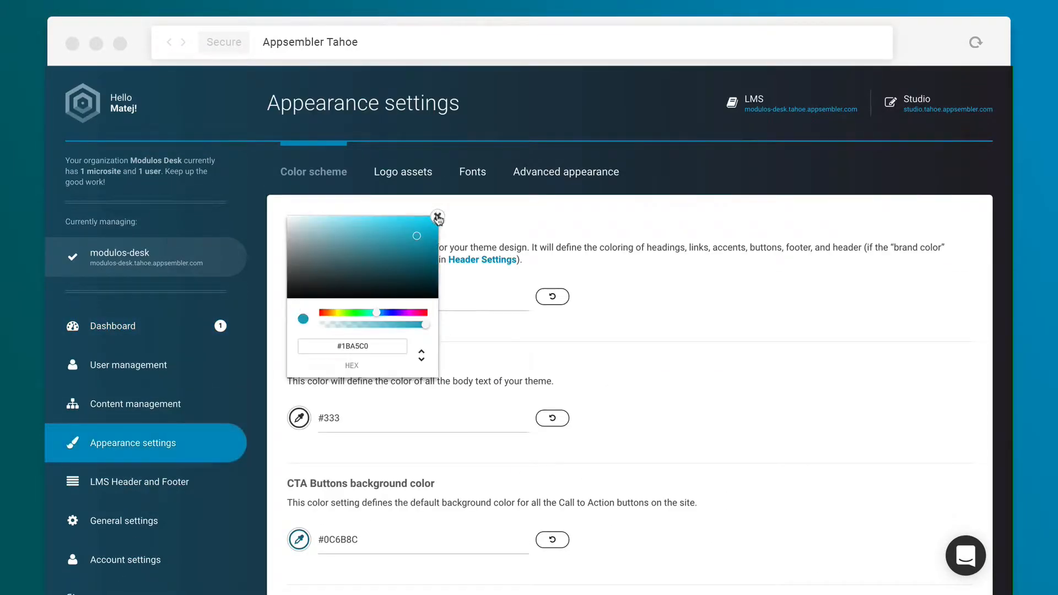
{"action": "left_click", "coordinate": [137, 309]}
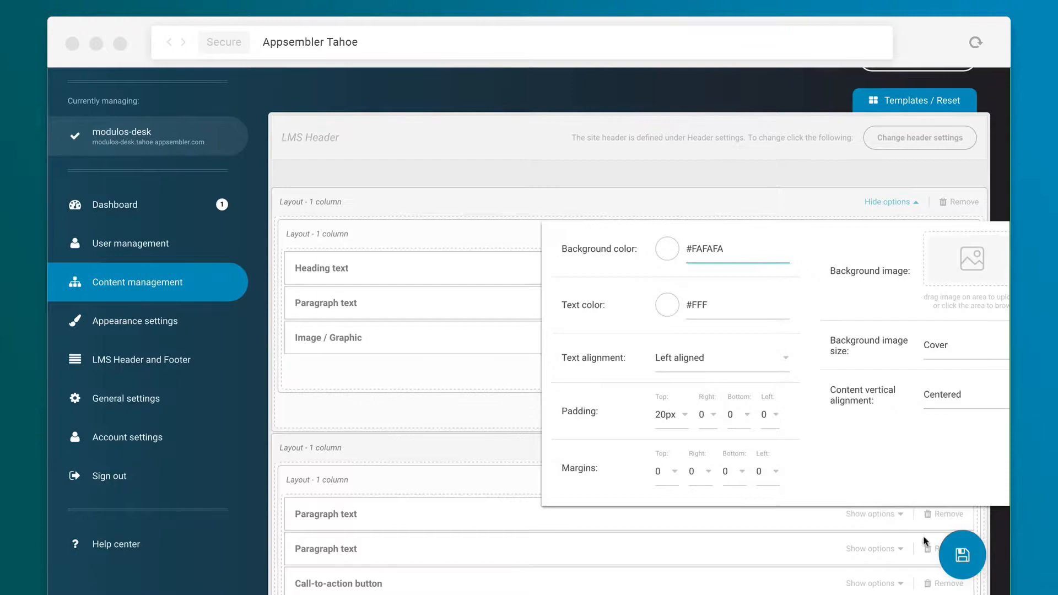
{"action": "left_click", "coordinate": [962, 556]}
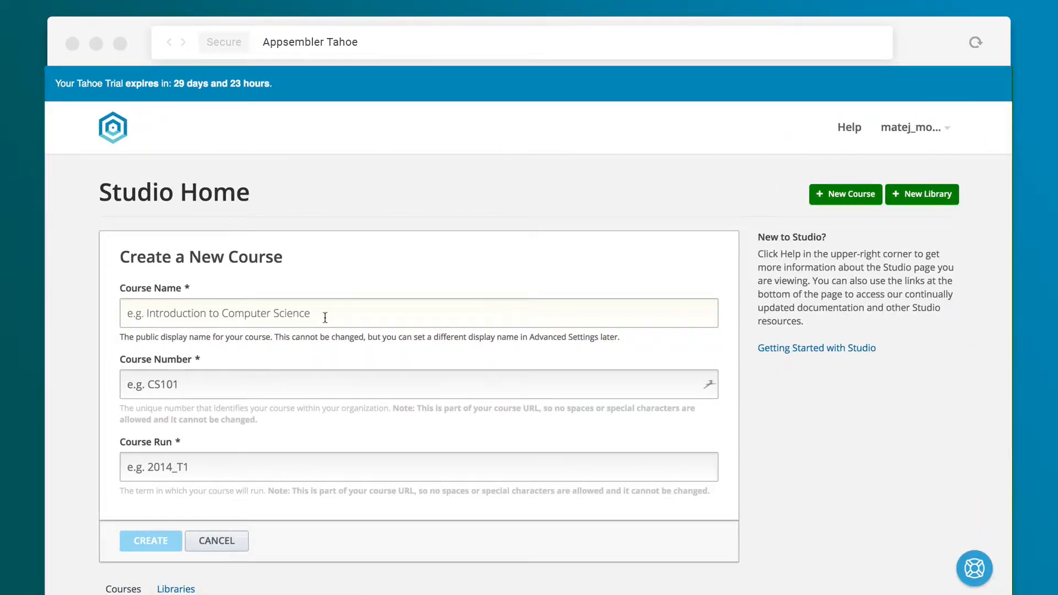
- Create course Assembling Modulos (MDL001) and add a 'Before you start' section
{"action": "type", "text": "M"}
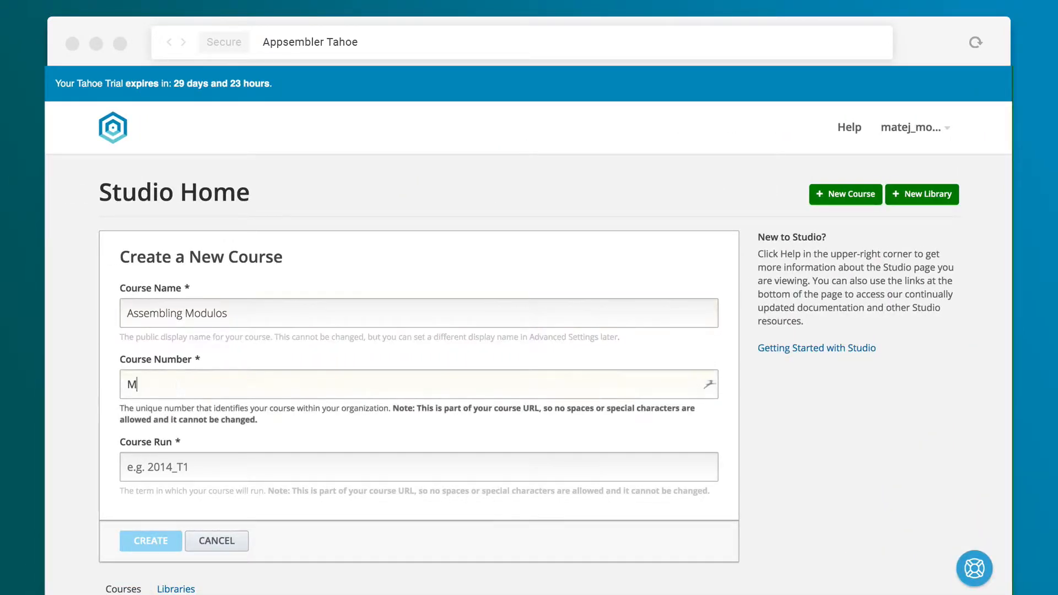
{"action": "type", "text": "DL001"}
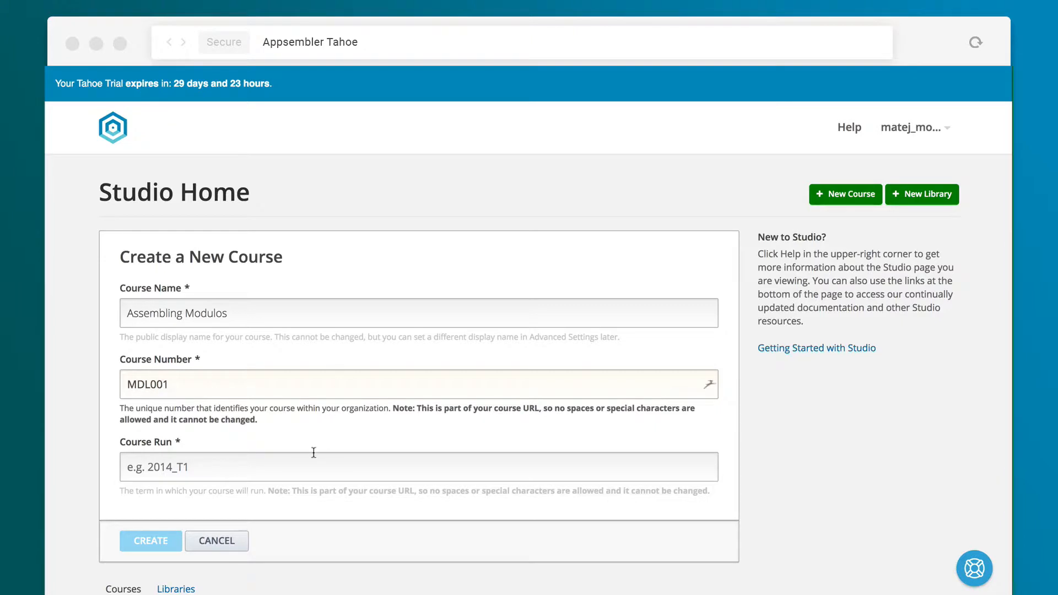
{"action": "left_click", "coordinate": [150, 541]}
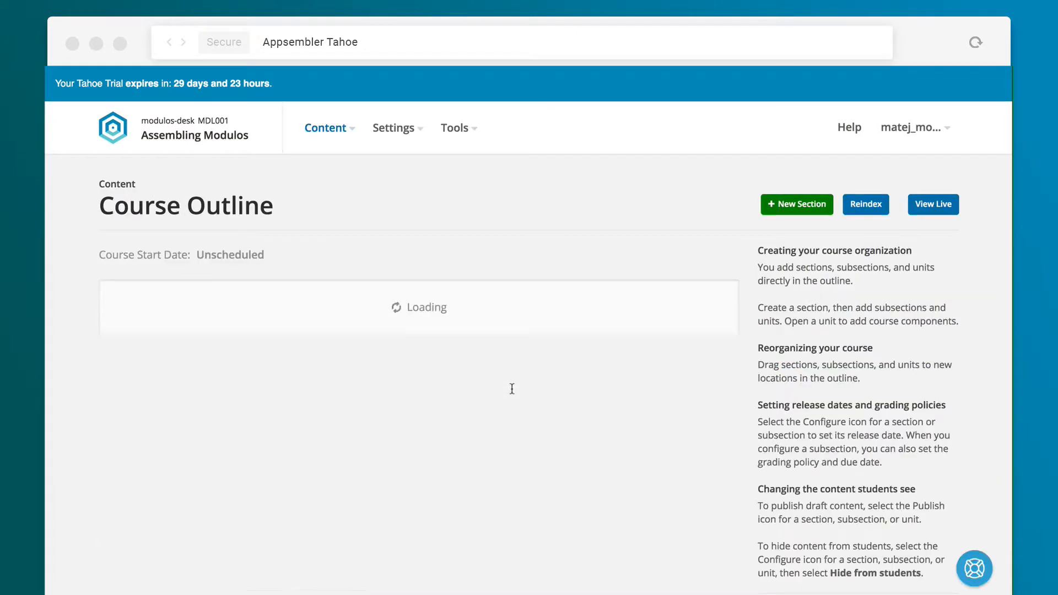
{"action": "left_click", "coordinate": [796, 204]}
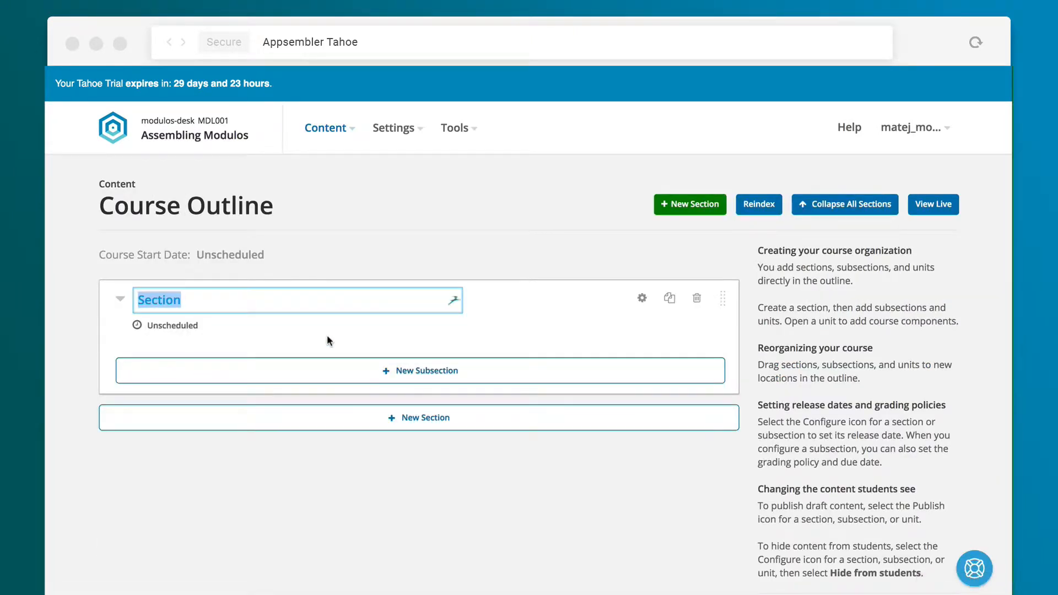
{"action": "type", "text": "Before you start"}
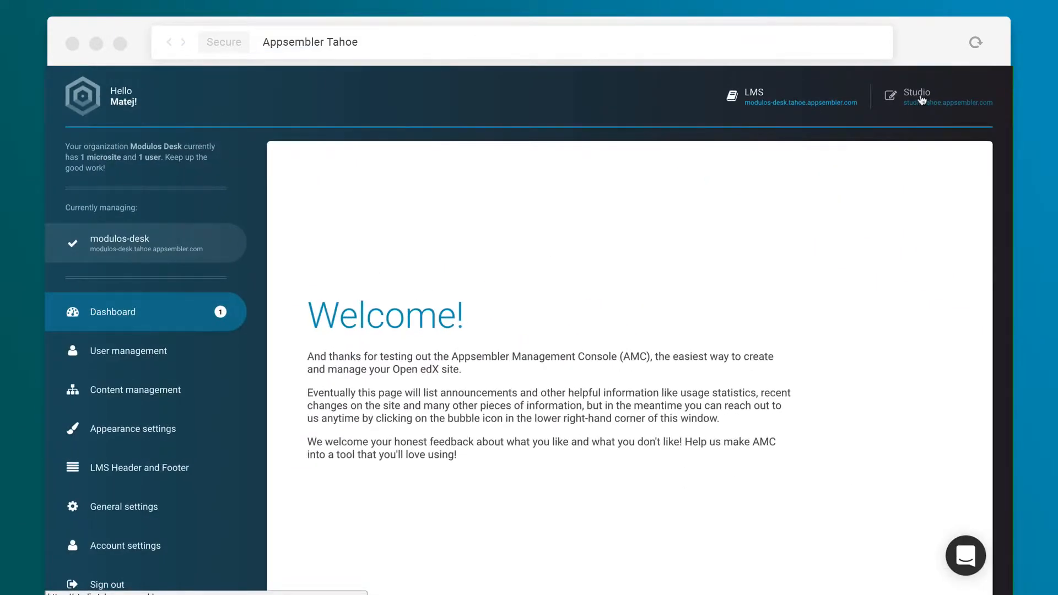
- Sign in to Studio and finish the checkboxes prompt ending 'following ones:'
{"action": "left_click", "coordinate": [917, 96]}
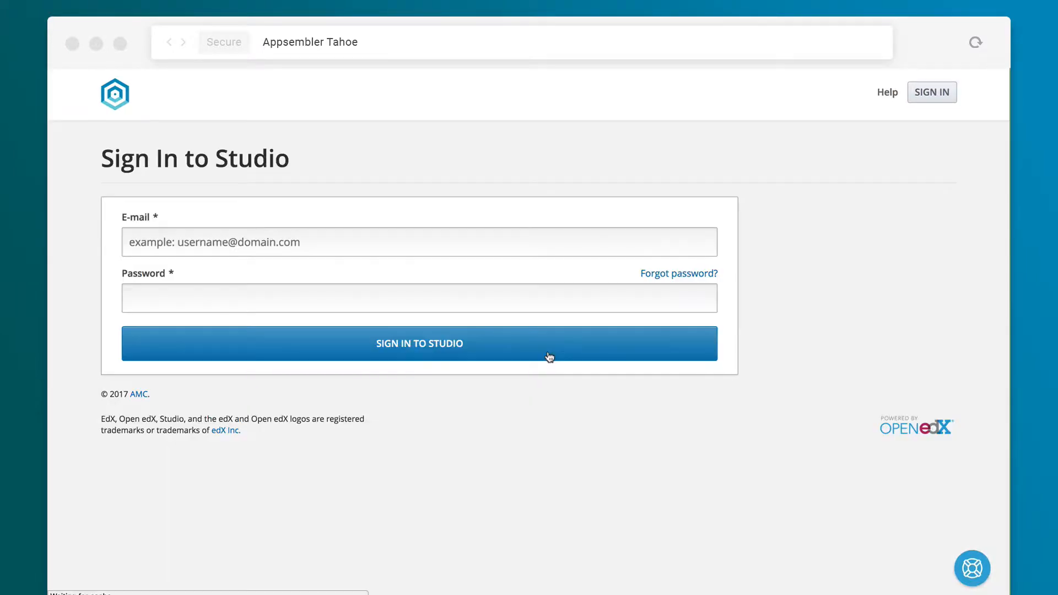
{"action": "left_click", "coordinate": [418, 343]}
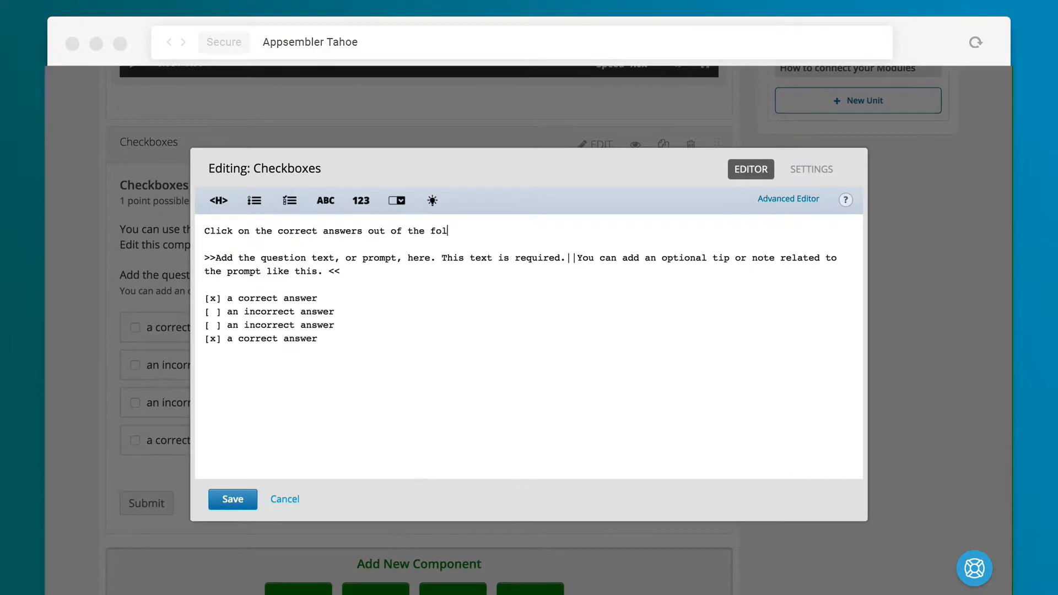
{"action": "type", "text": "lowing ones:"}
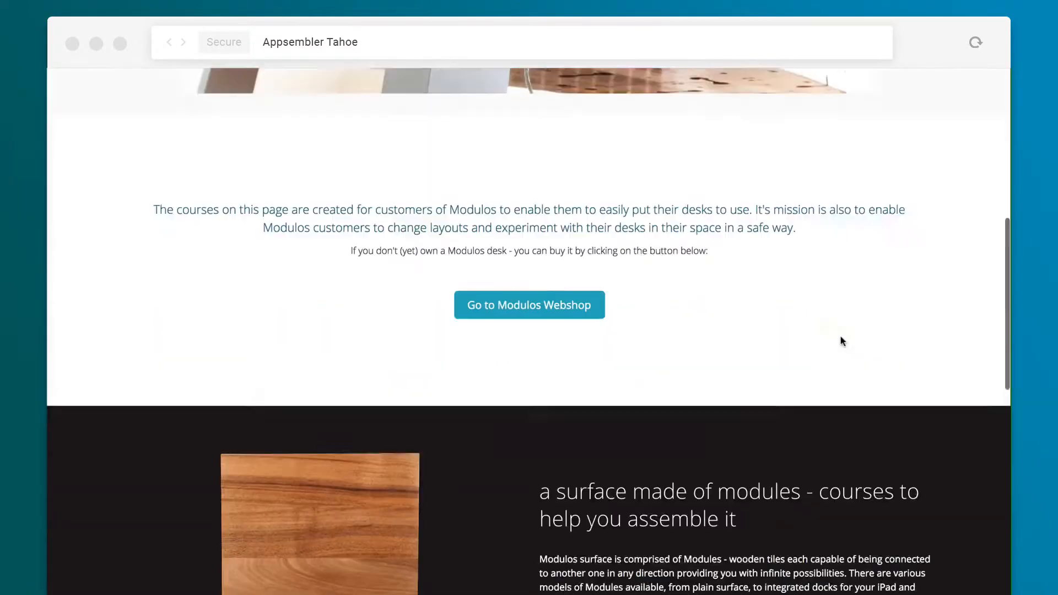
{"action": "scroll", "scroll_direction": "down", "scroll_amount": 3}
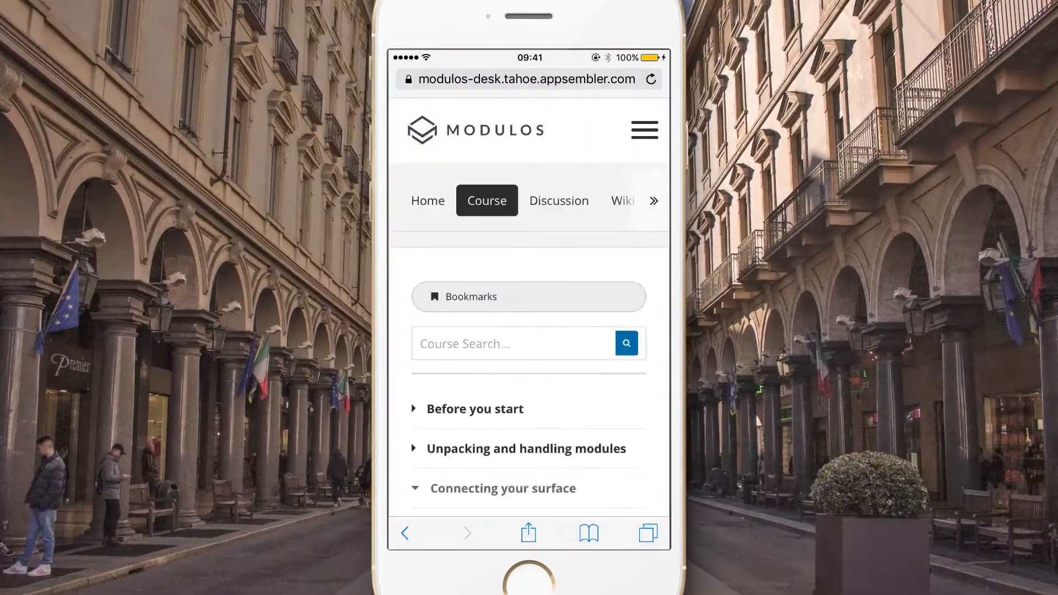
- Tap a section in the mobile course outline, such as Connecting your surface
{"action": "left_click", "coordinate": [502, 488]}
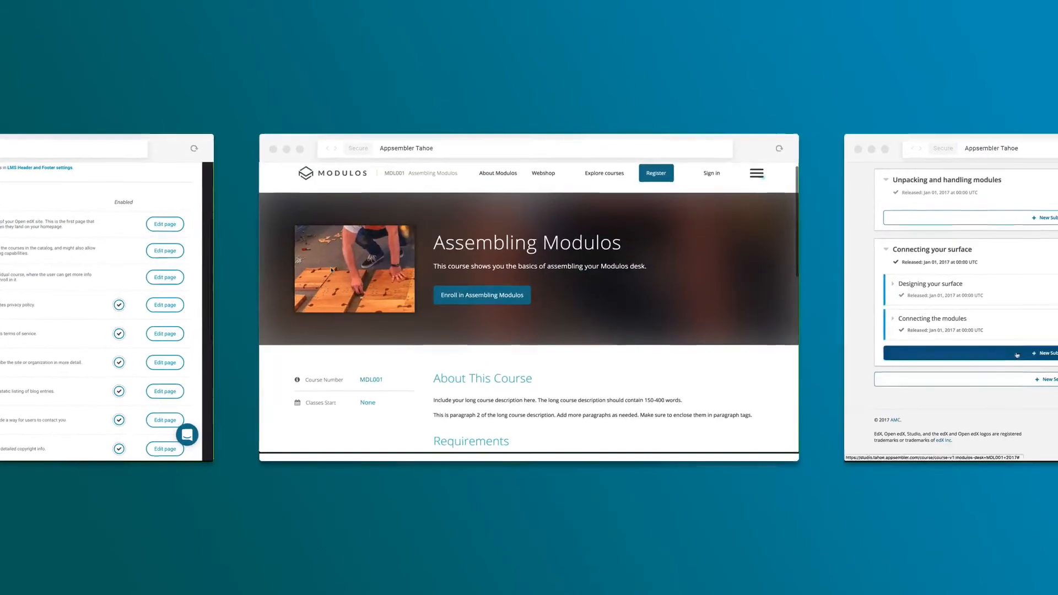
- Click Register on the Assembling Modulos course page to reach account creation
{"action": "left_click", "coordinate": [655, 172]}
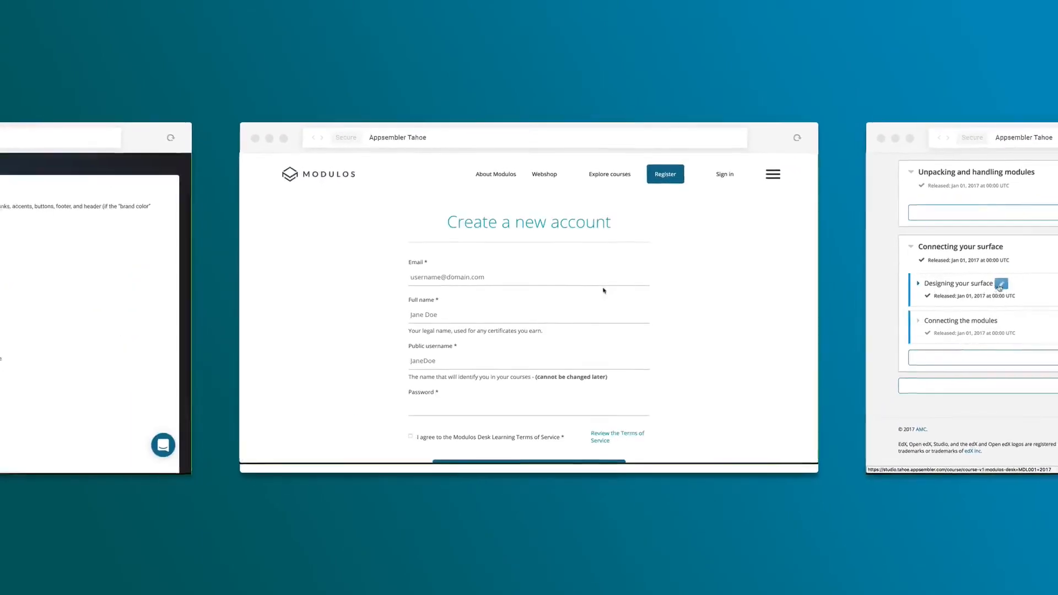